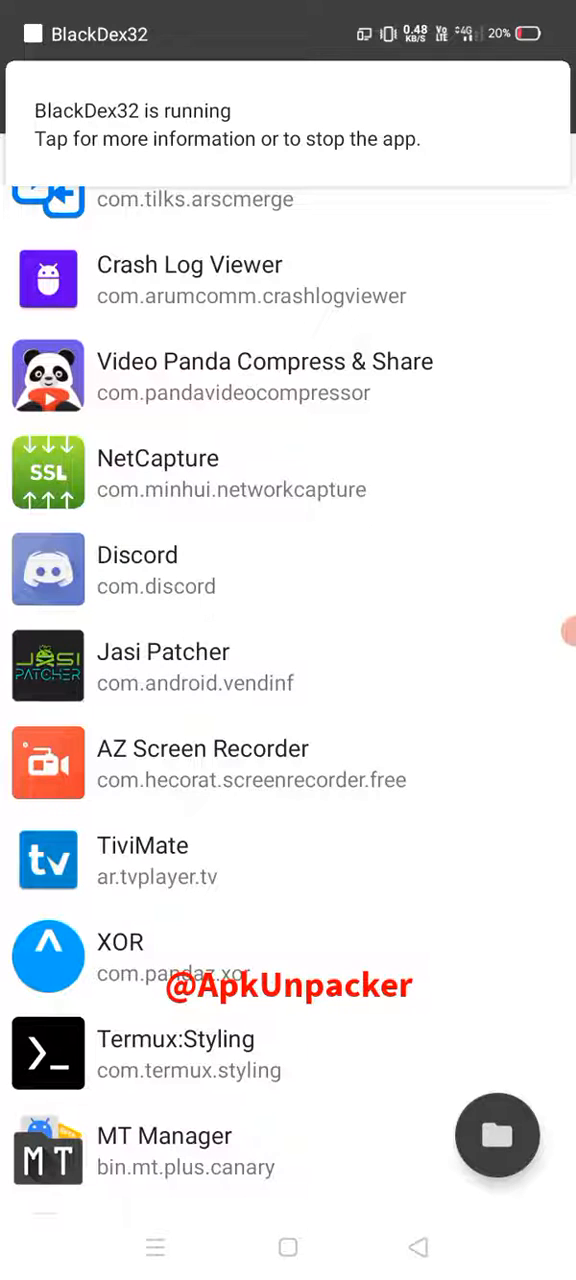
Step: Scroll the BlackDex32 app list down to reach TiviMate for unpacking
scroll(down, 3)
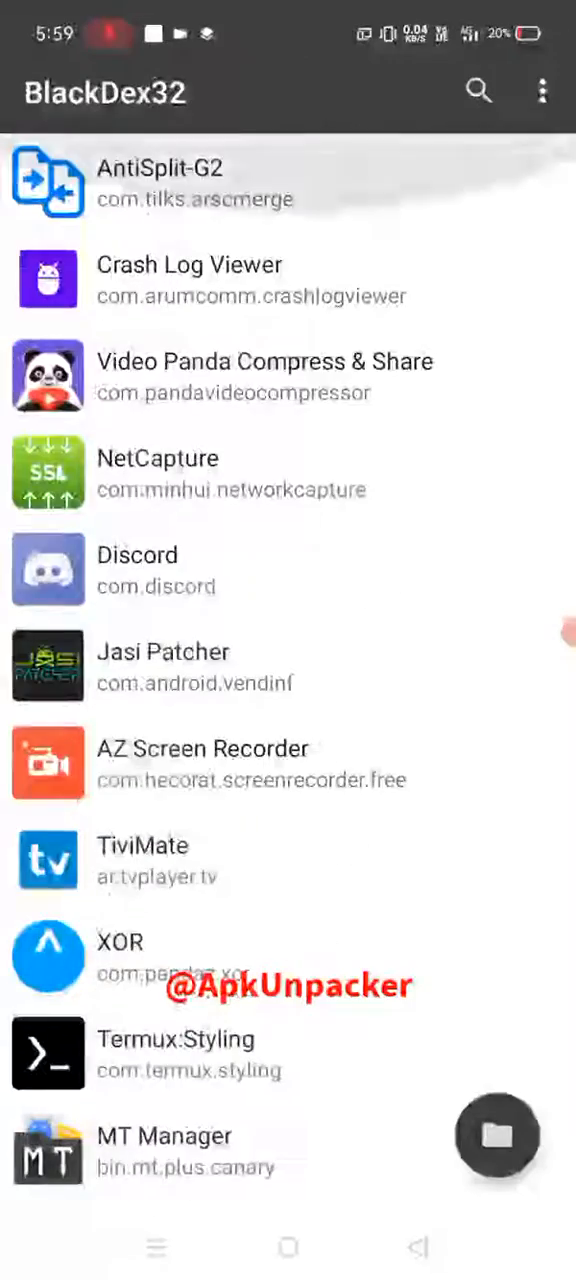
scroll(down, 3)
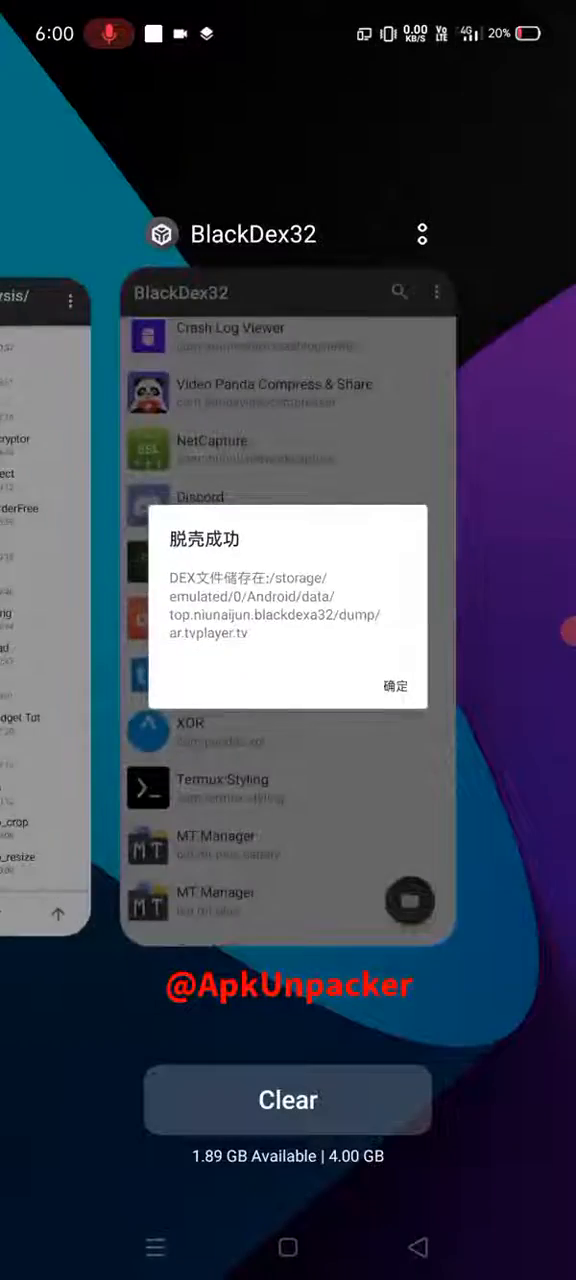
Step: Bring BlackDex32 back full screen from the recent apps overview, showing the TiviMate success notice
click(395, 686)
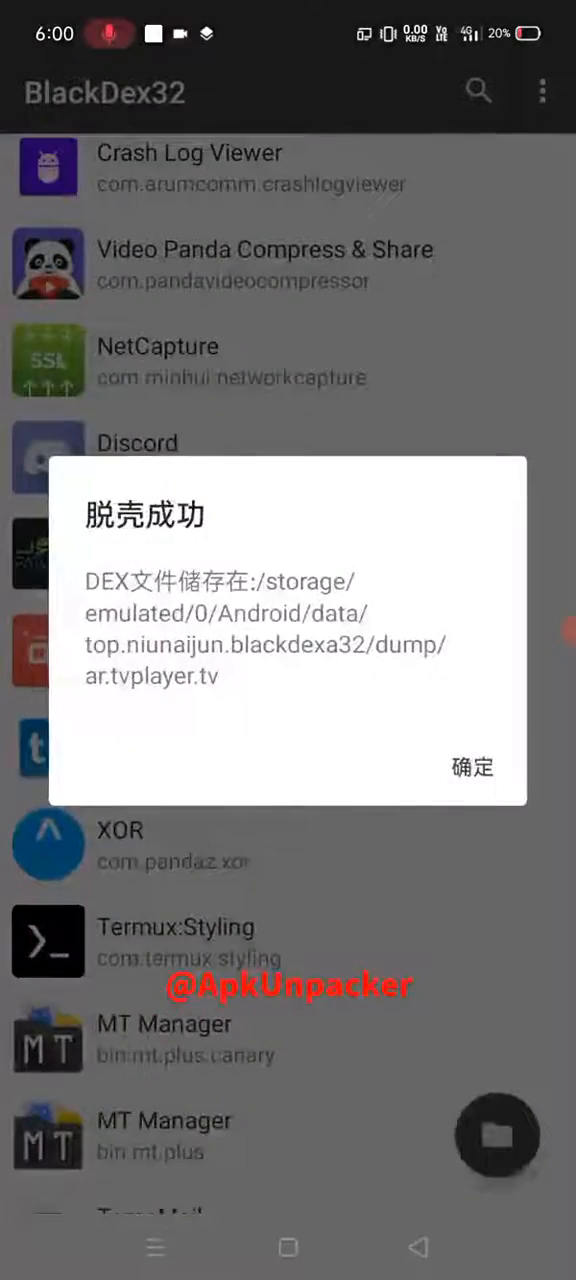
Step: Dismiss the TiviMate success notice and scroll the app list down toward NP Manager
click(468, 767)
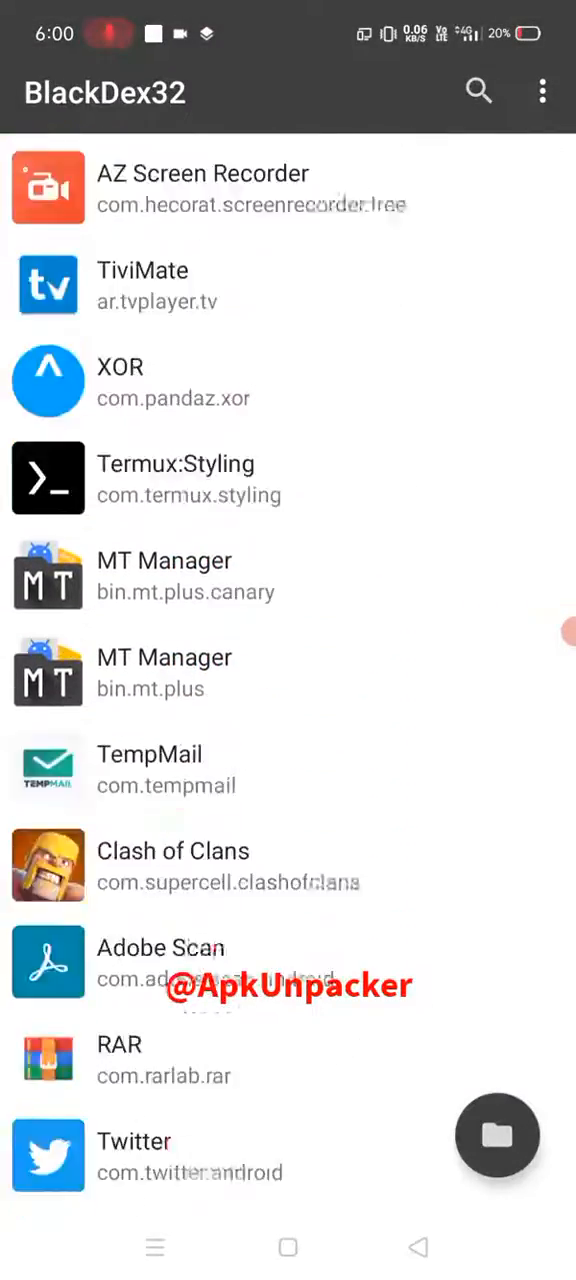
scroll(down, 3)
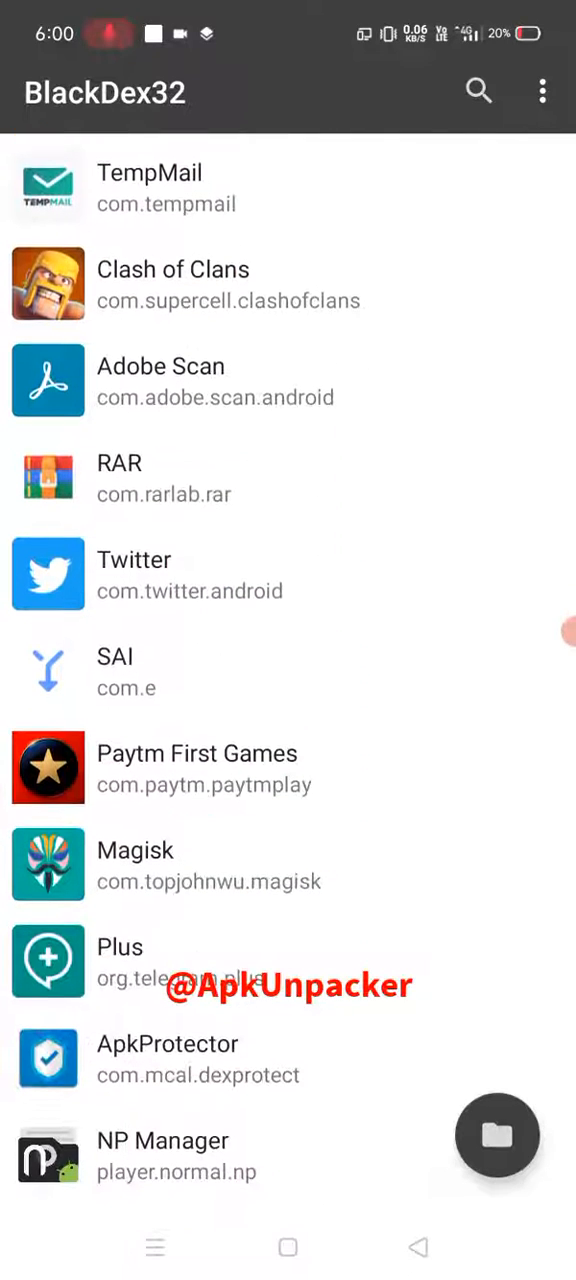
scroll(down, 3)
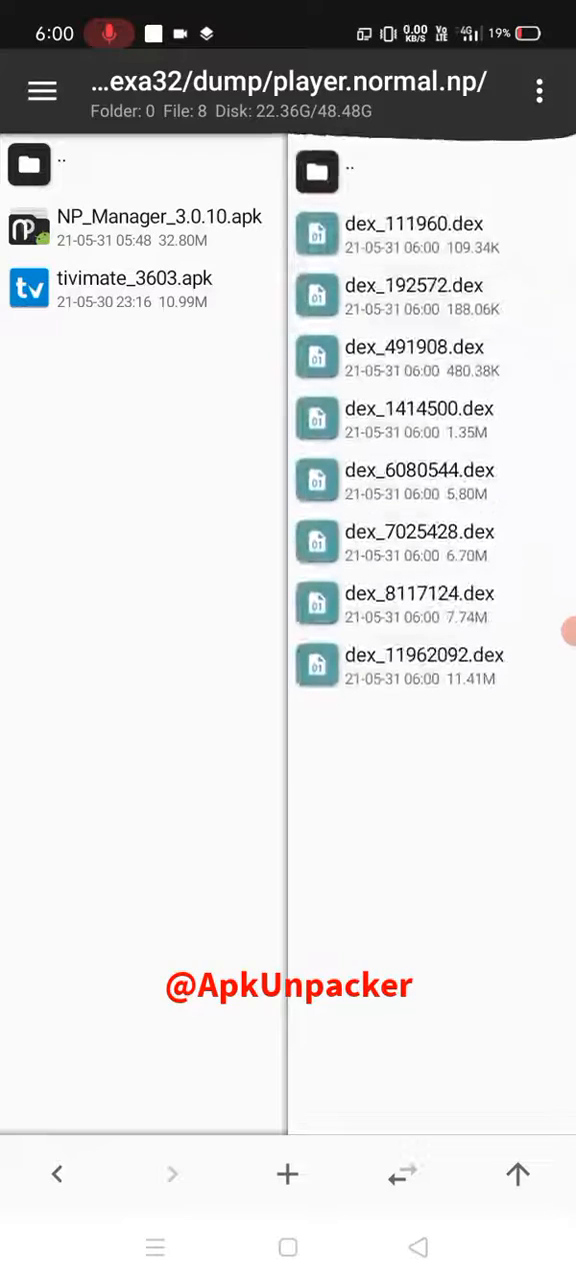
Step: View NP_Manager_3.0.10.apk, open dex_7025428.dex in Dex Editor plus and expand player.normal.np
click(140, 228)
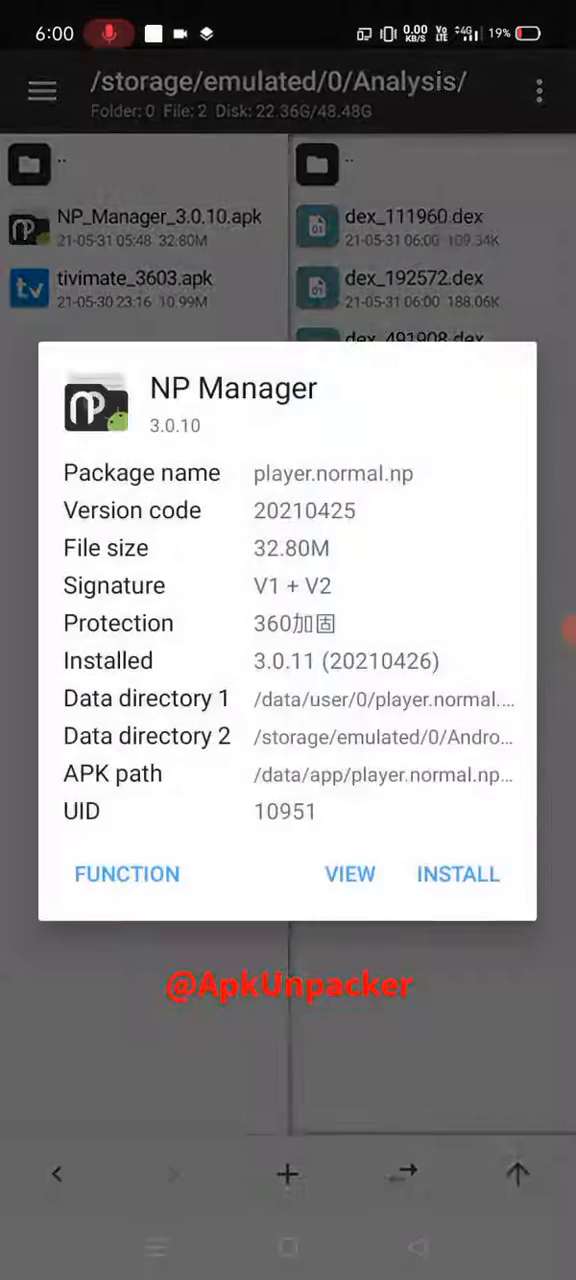
click(349, 874)
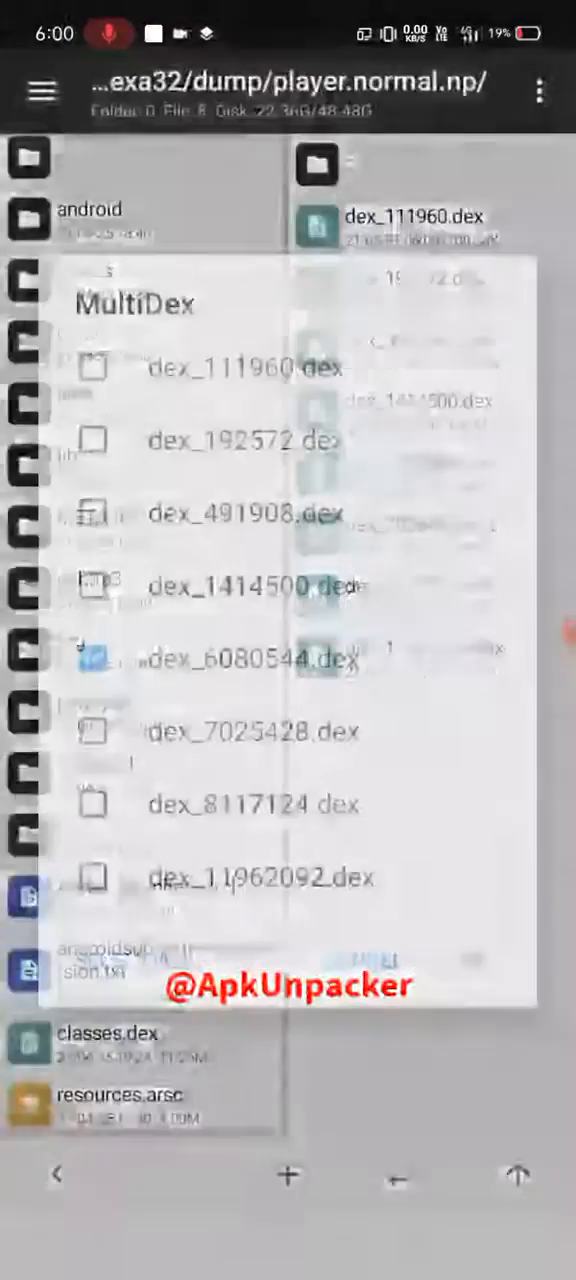
click(248, 658)
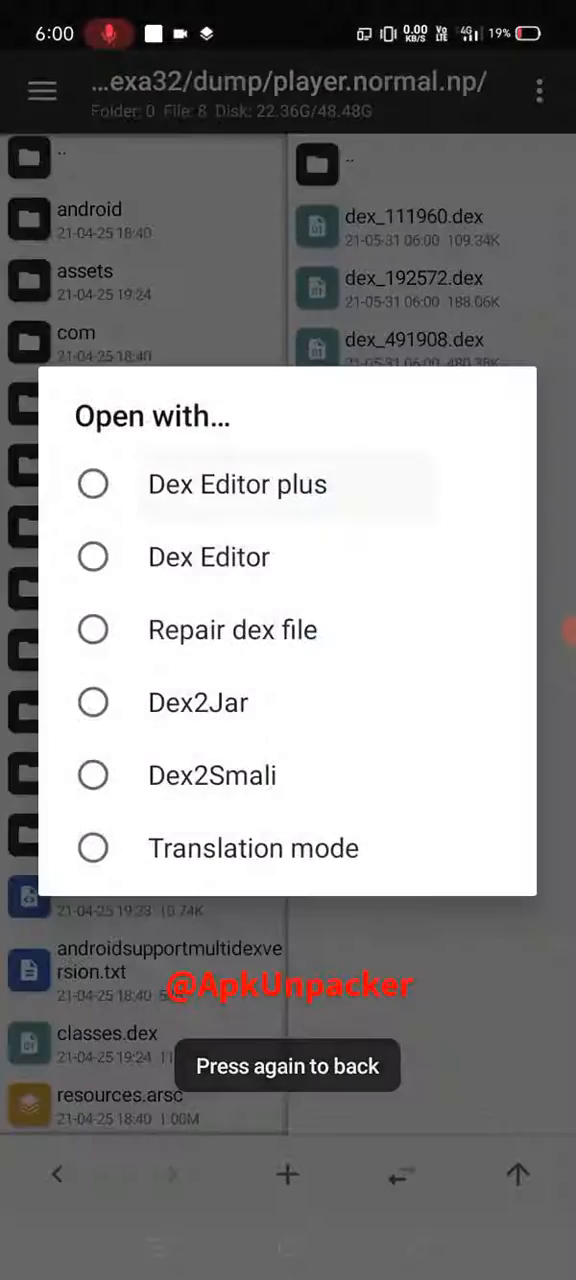
click(237, 484)
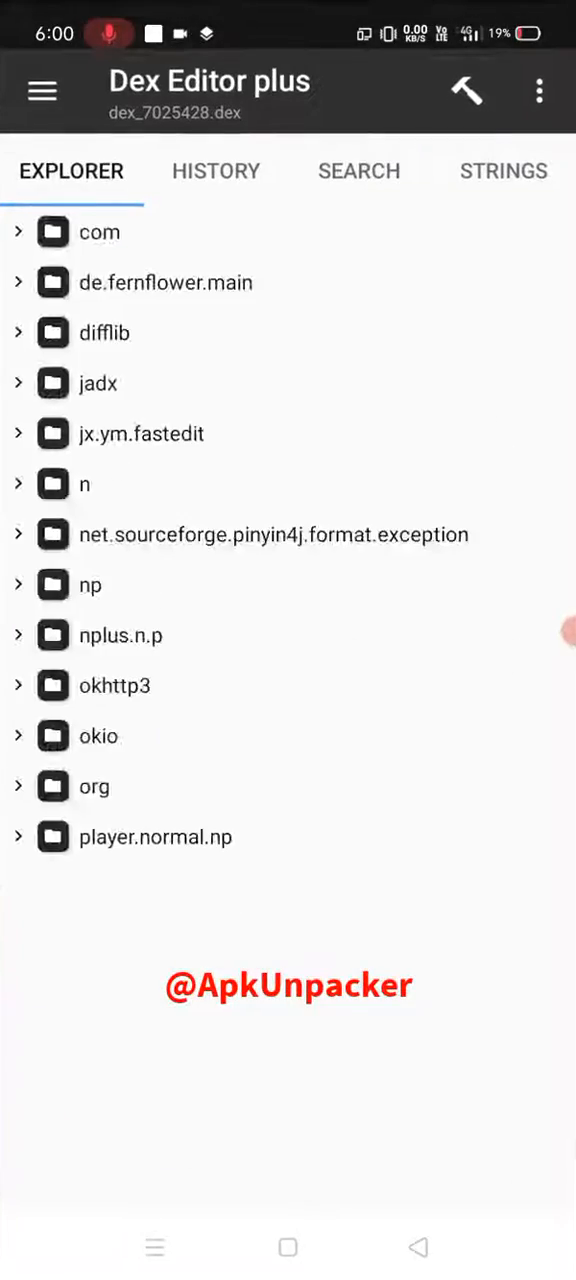
click(155, 837)
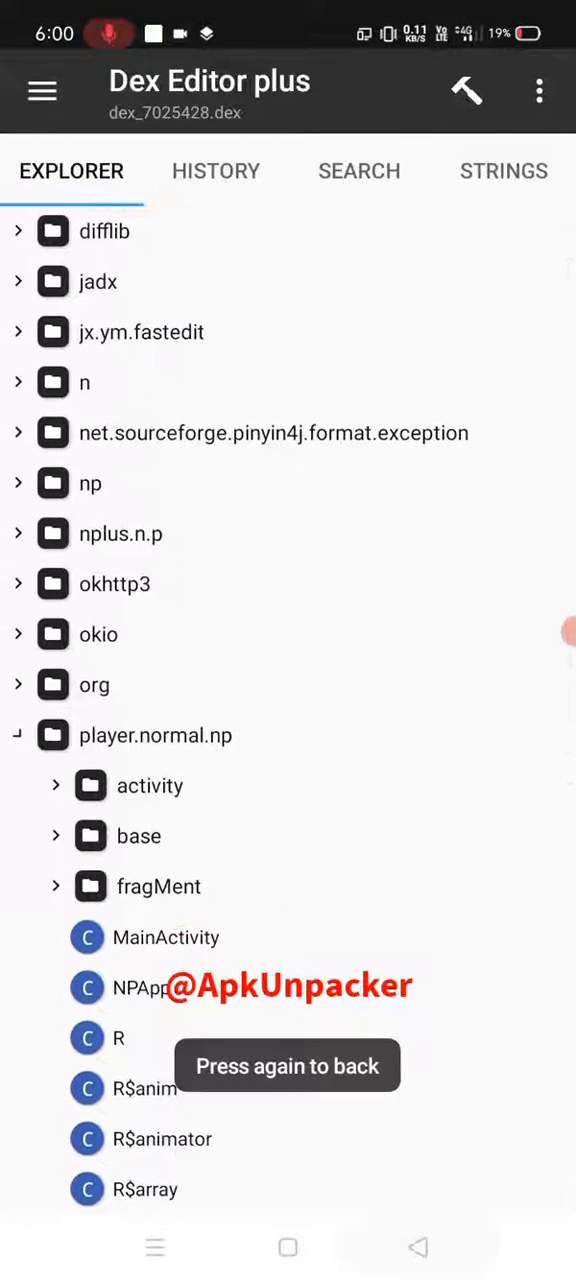